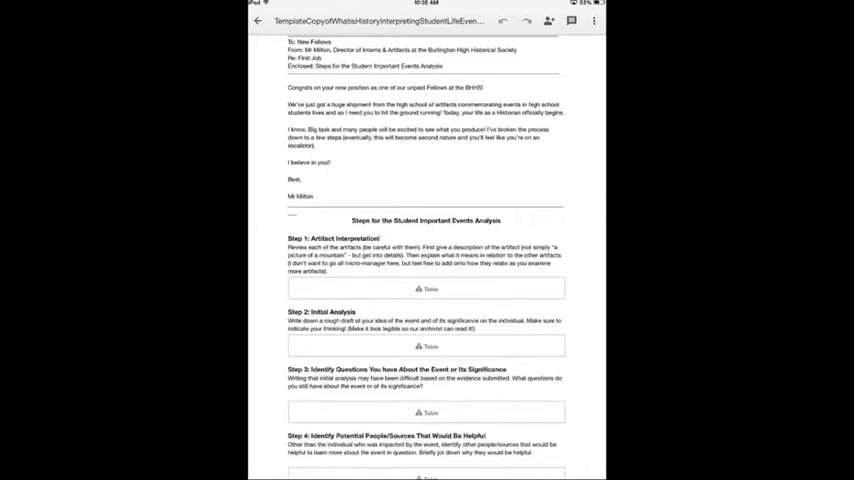
Step: Save the worksheet as an editable copy via Share & export > Save as
{"action": "left_click", "coordinate": [594, 20]}
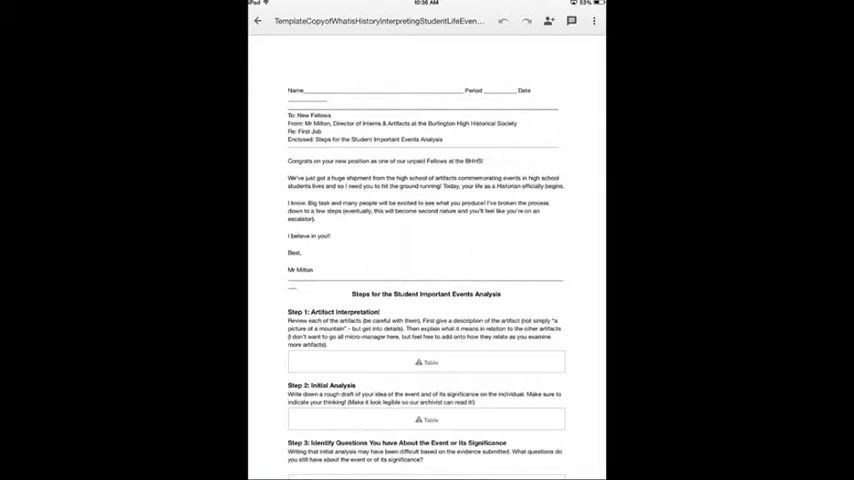
{"action": "left_click", "coordinate": [594, 20]}
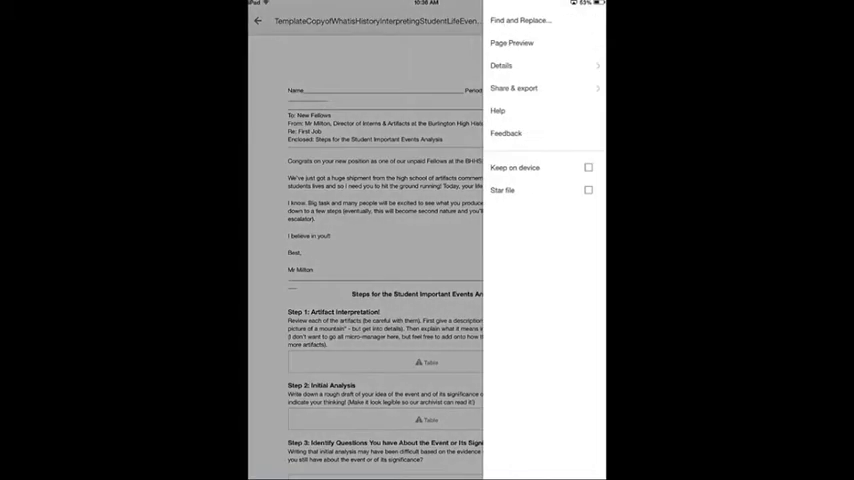
{"action": "left_click", "coordinate": [514, 88]}
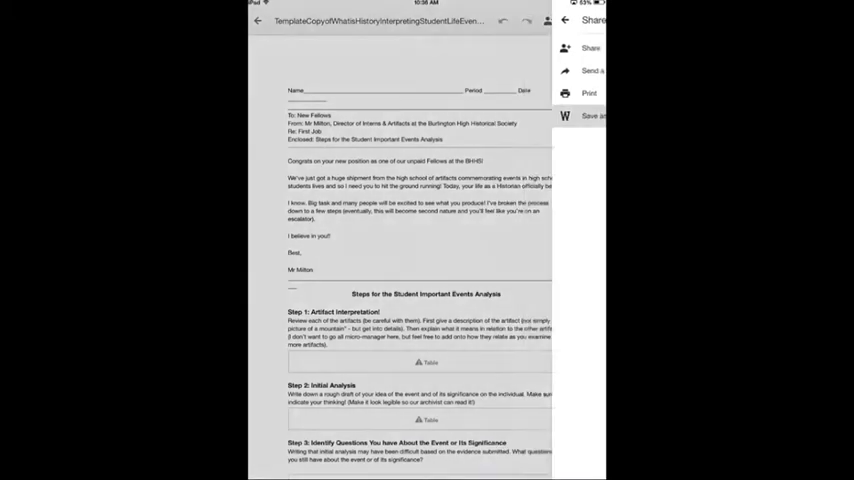
{"action": "left_click", "coordinate": [592, 116]}
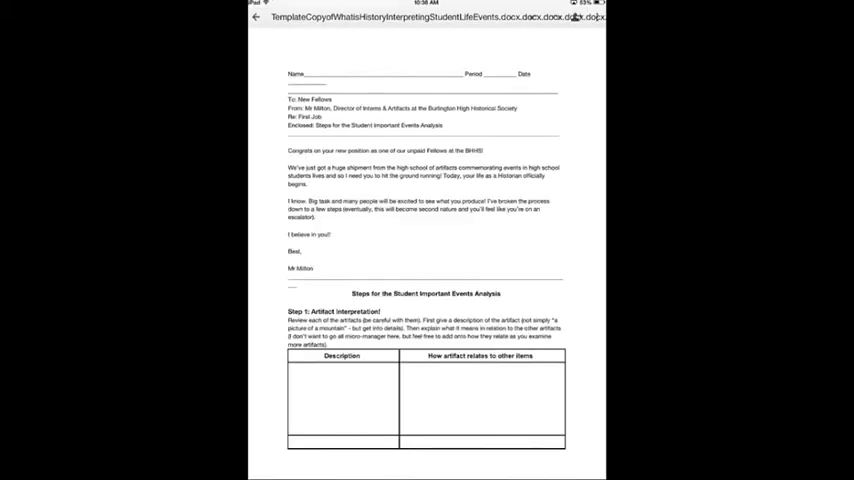
Step: Begin editing the first Description cell with blue bold text styling
{"action": "scroll", "scroll_direction": "down", "scroll_amount": 3}
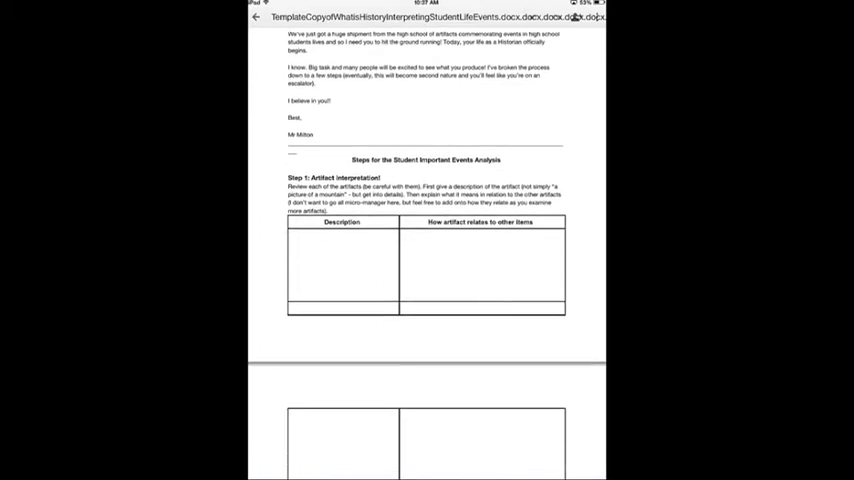
{"action": "left_click", "coordinate": [344, 244]}
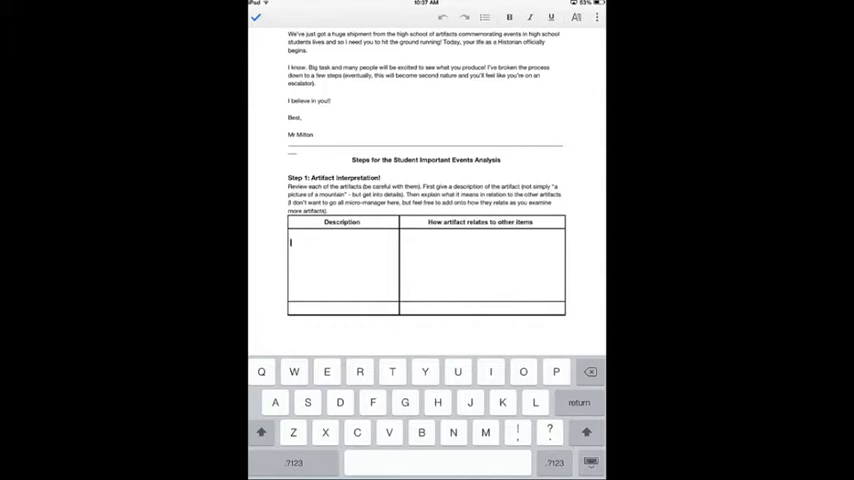
{"action": "left_click", "coordinate": [576, 18]}
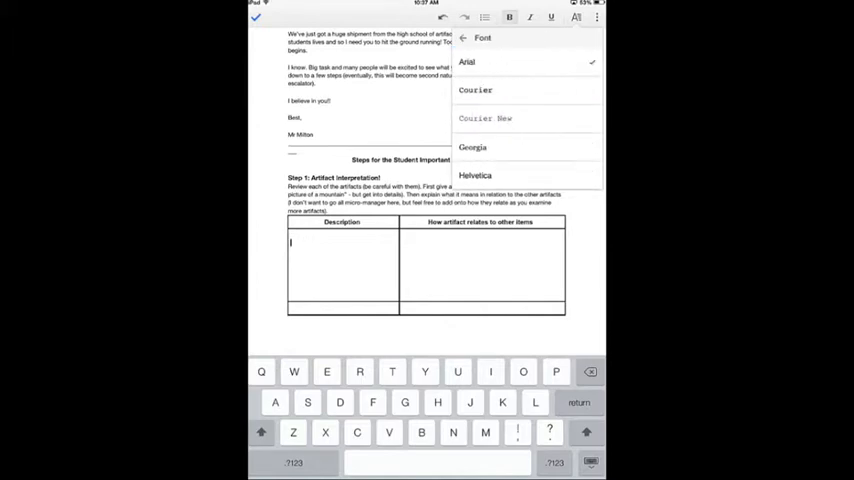
{"action": "left_click", "coordinate": [474, 176]}
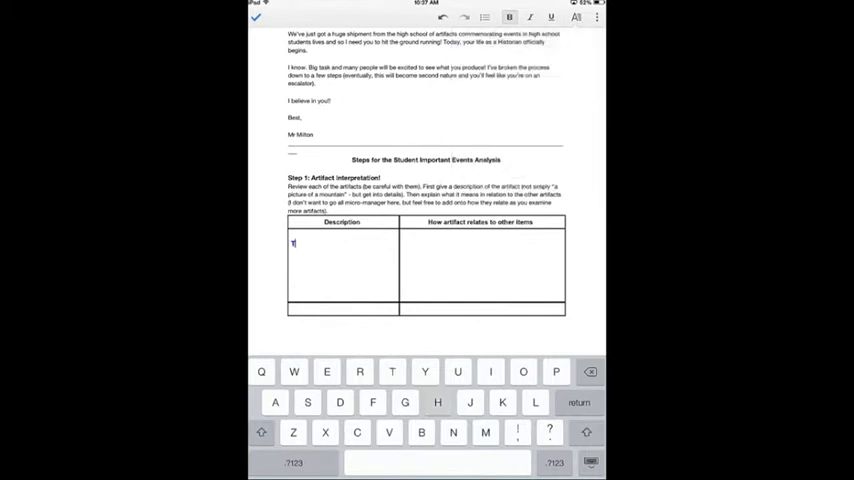
Step: Enter the sentence beginning 'The artifact I found' into the Description cell
{"action": "type", "text": "he arti"}
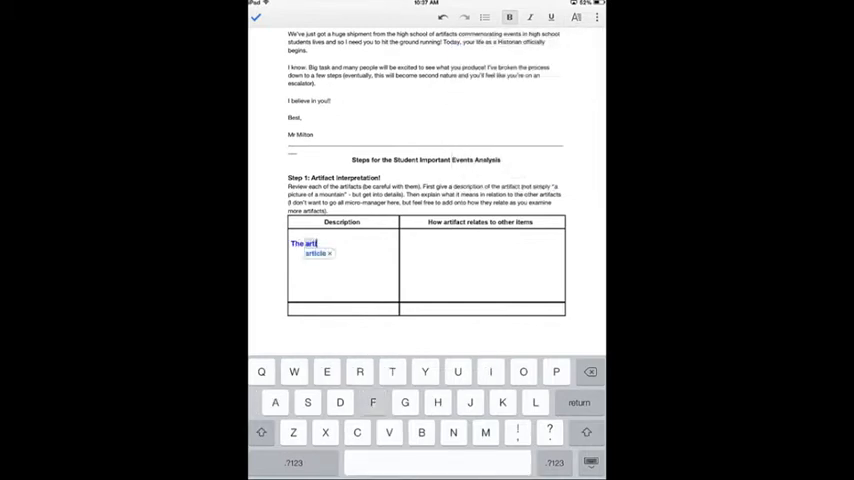
{"action": "type", "text": "I"}
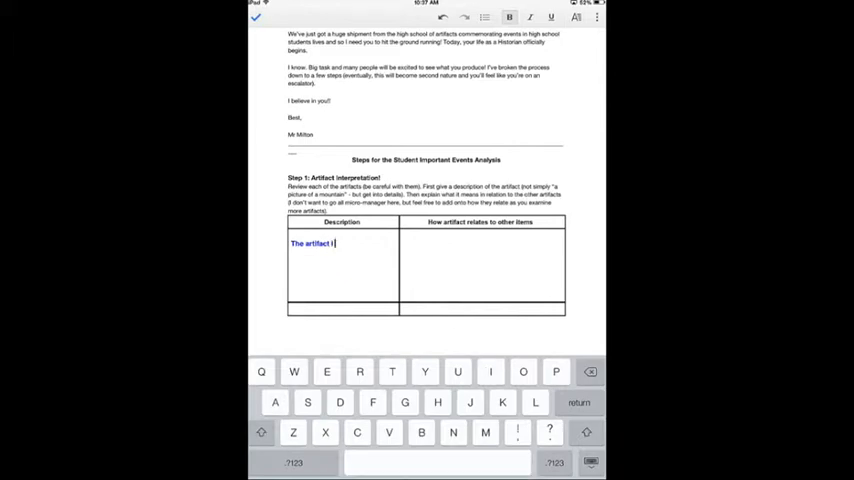
{"action": "type", "text": "found"}
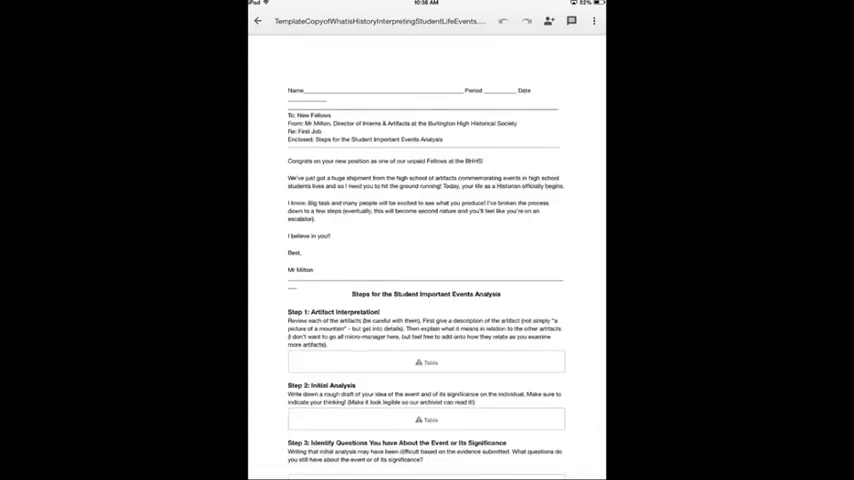
Step: Reopen the saved copy and confirm 'The artifact I found was a Varsity letter' in blue
{"action": "left_click", "coordinate": [594, 20]}
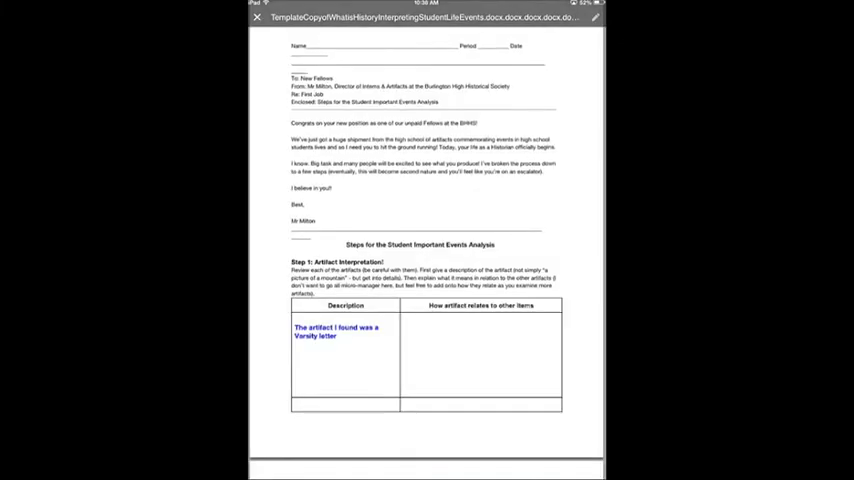
{"action": "scroll", "scroll_direction": "down", "scroll_amount": 3}
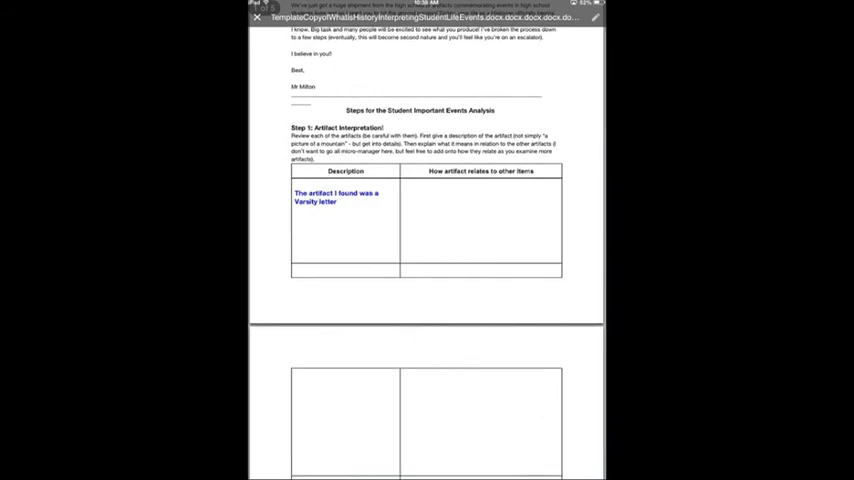